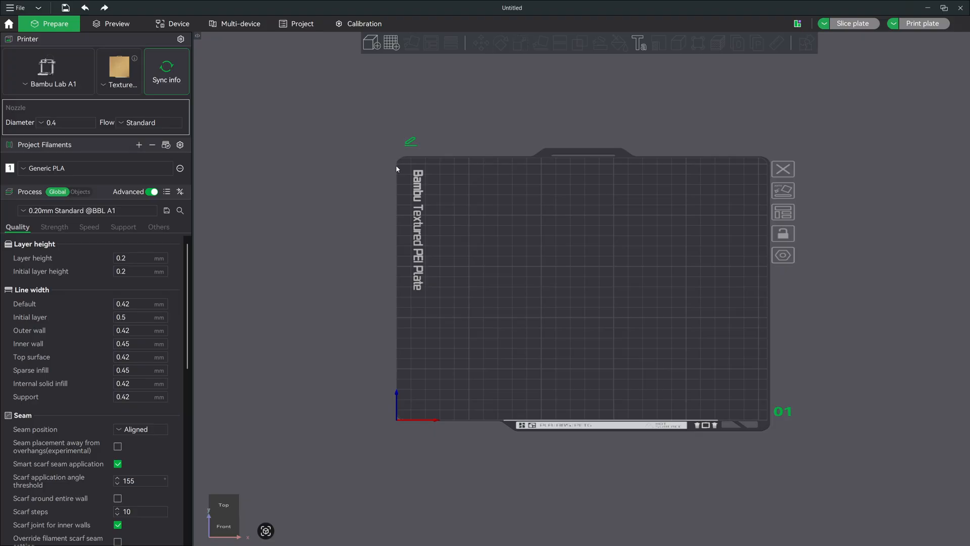
mouse_move(187, 173)
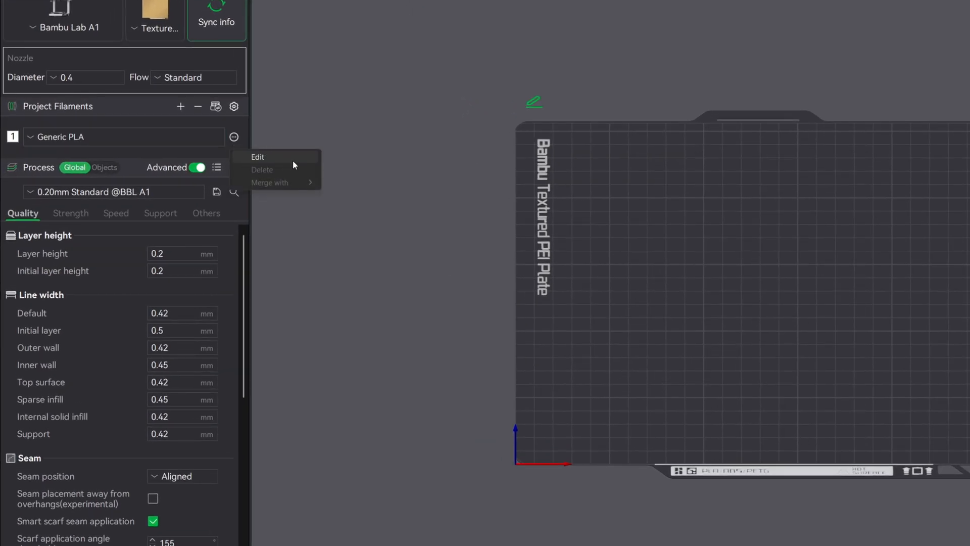
Step: Set the Generic PLA Textured PEI Plate initial layer bed temperature to 70 °C
click(258, 156)
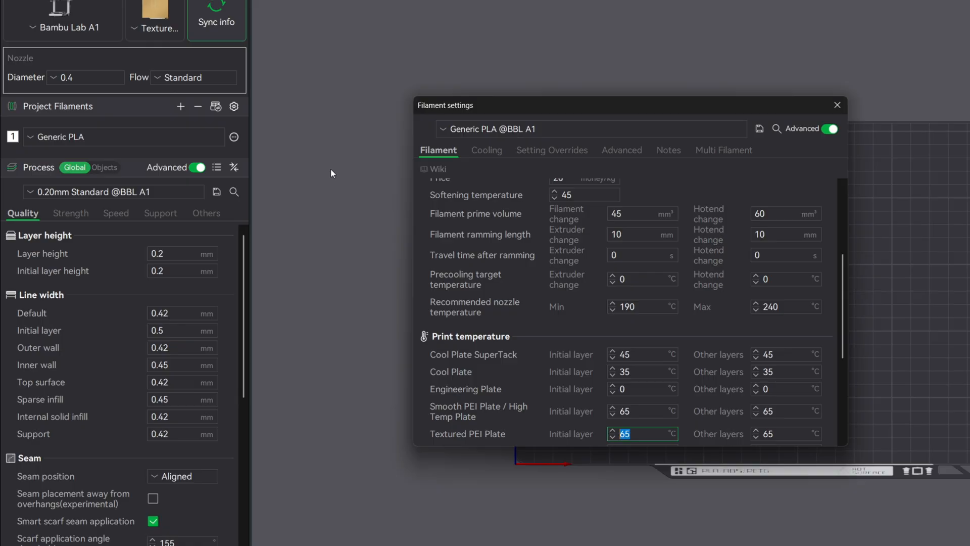
scroll(down, 3)
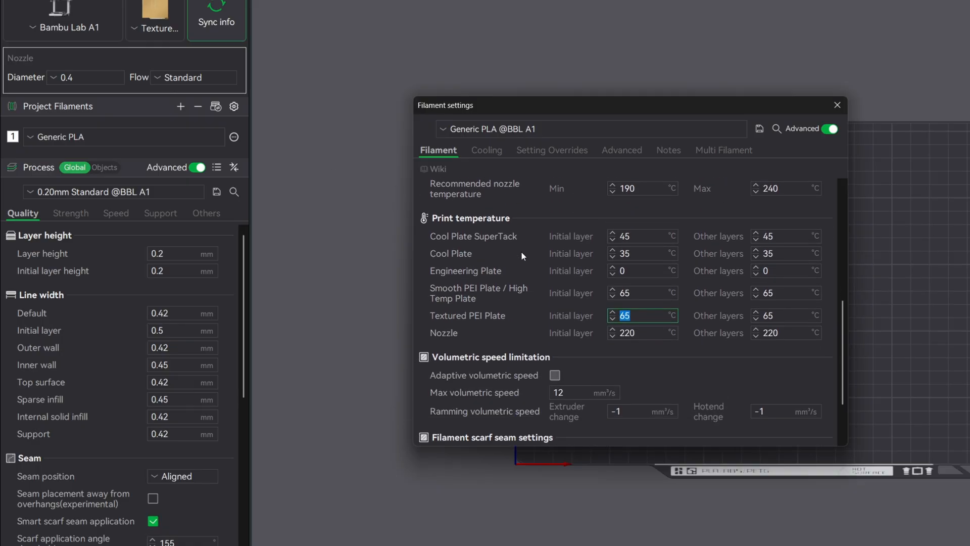
mouse_move(639, 320)
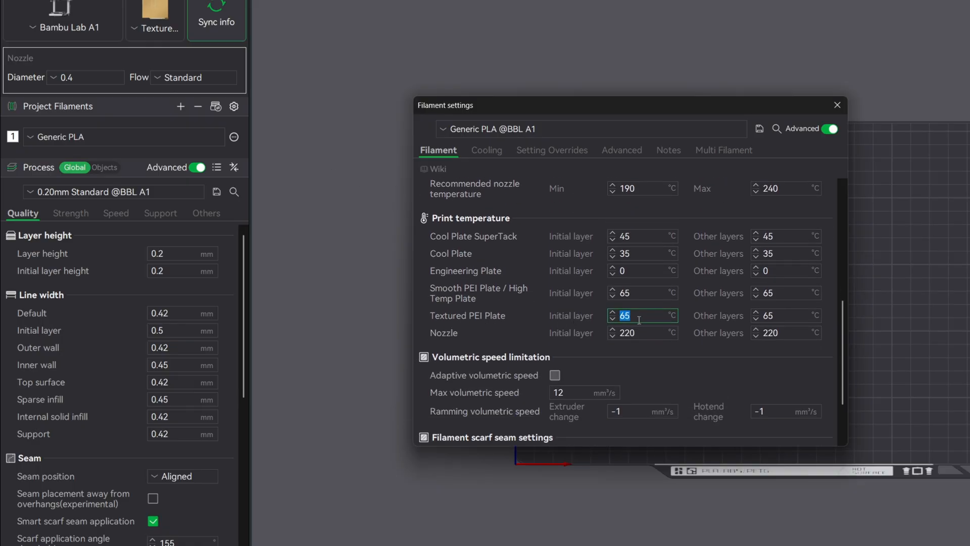
mouse_move(642, 315)
text(7)
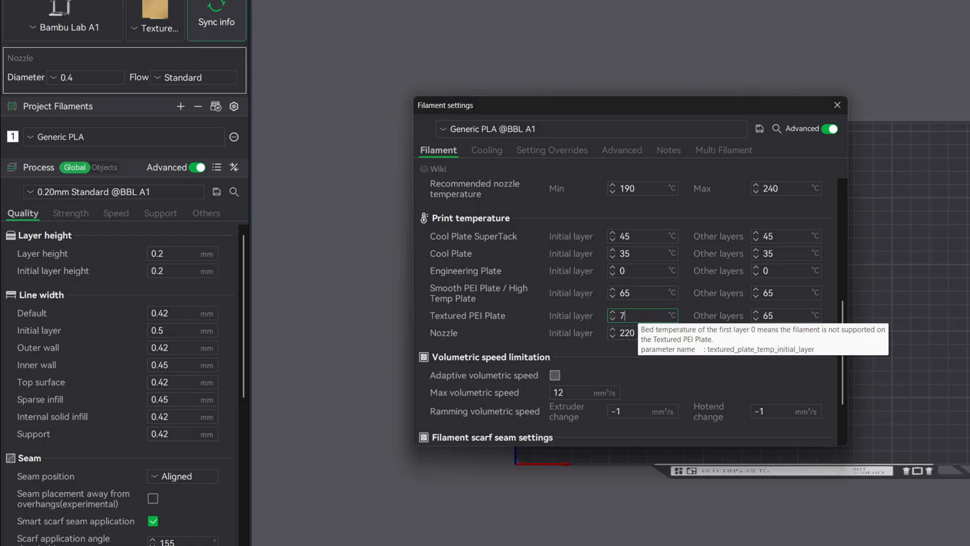
text(0)
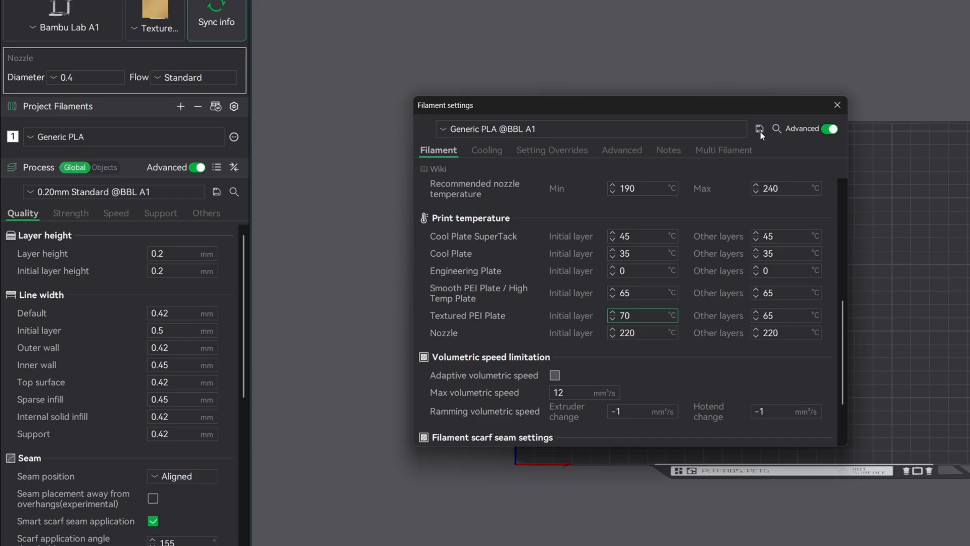
click(759, 128)
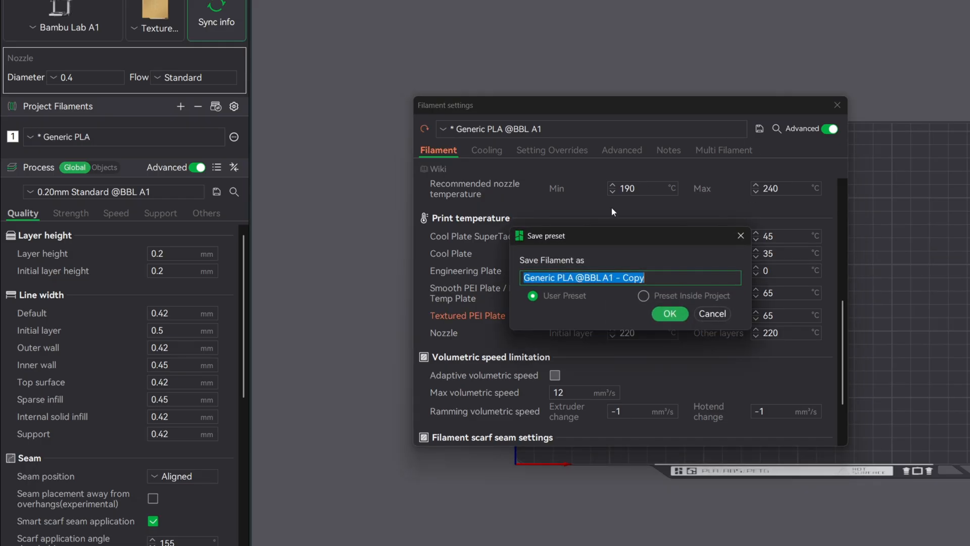
text(Winter)
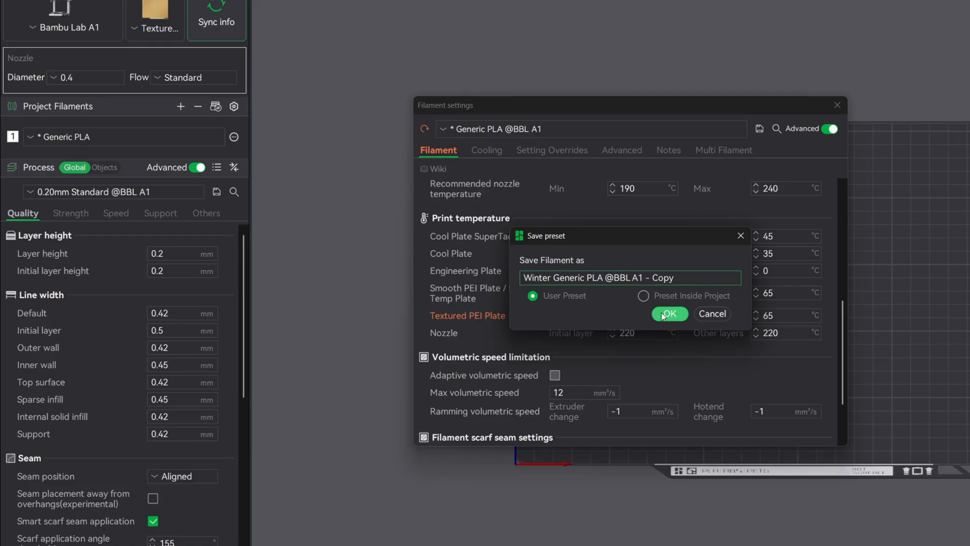
click(669, 314)
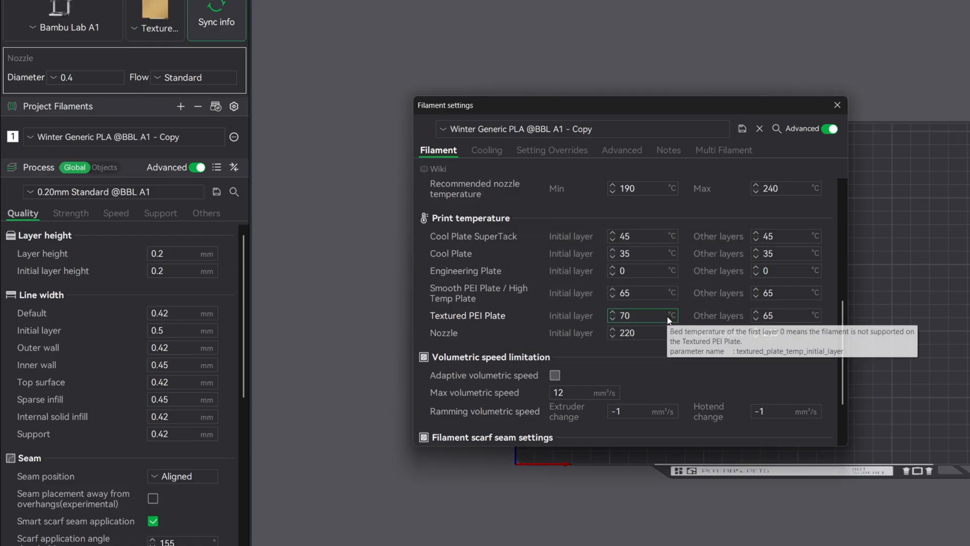
click(837, 104)
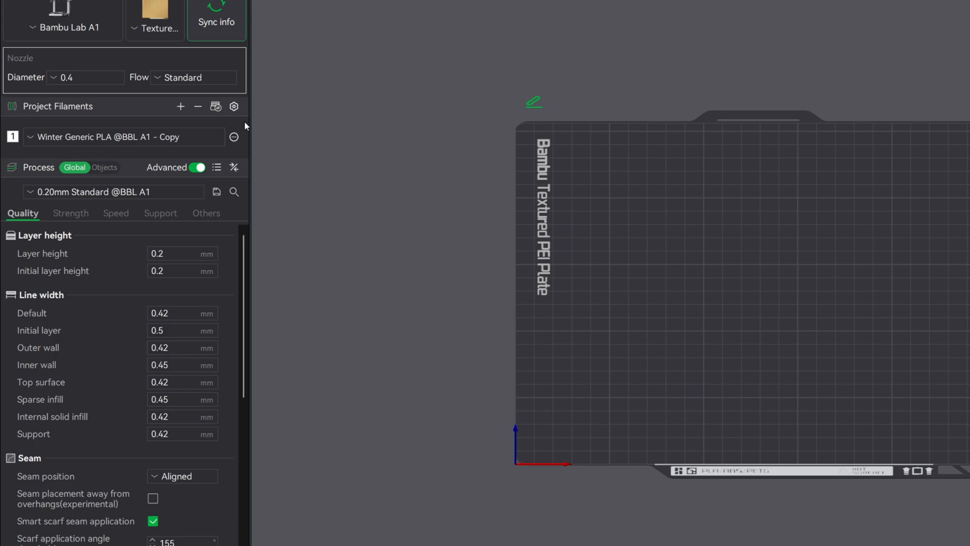
mouse_move(123, 137)
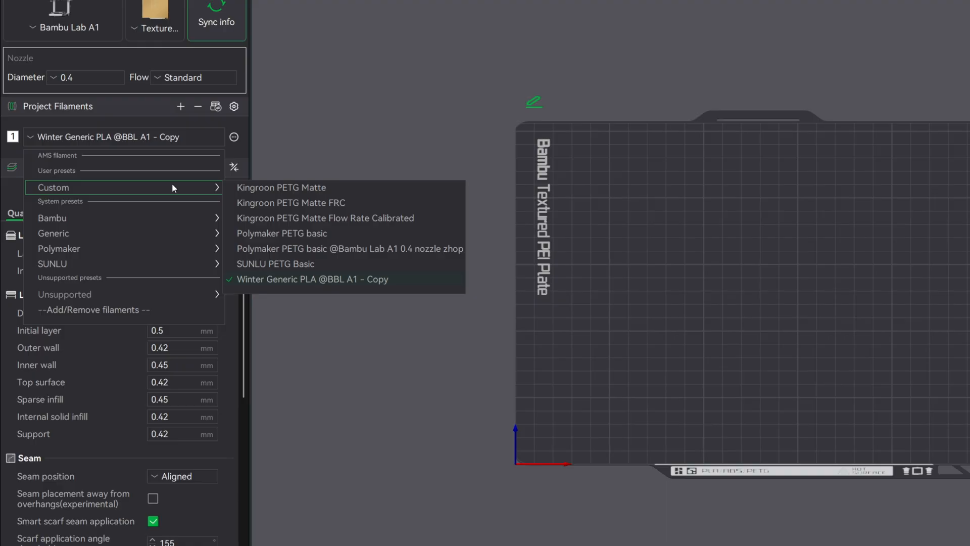
click(311, 279)
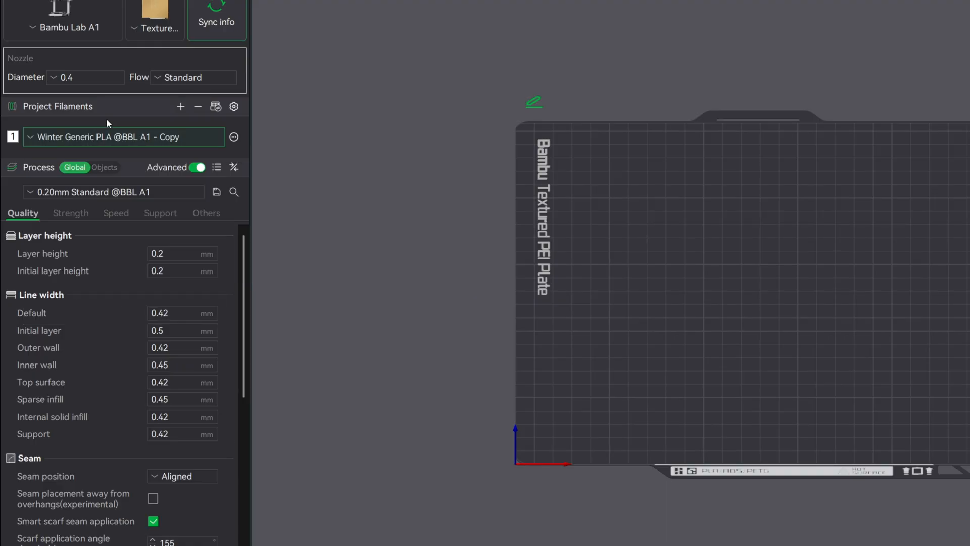
mouse_move(139, 228)
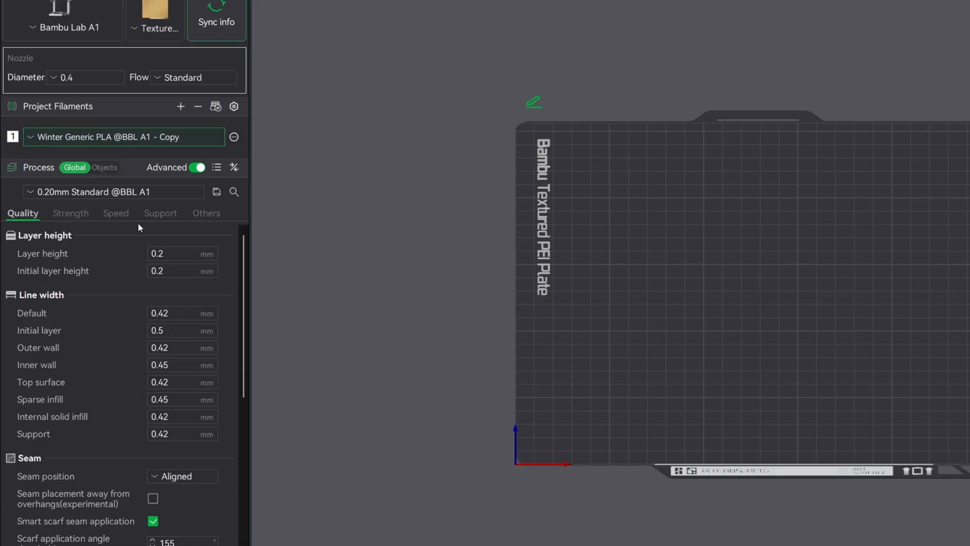
mouse_move(177, 225)
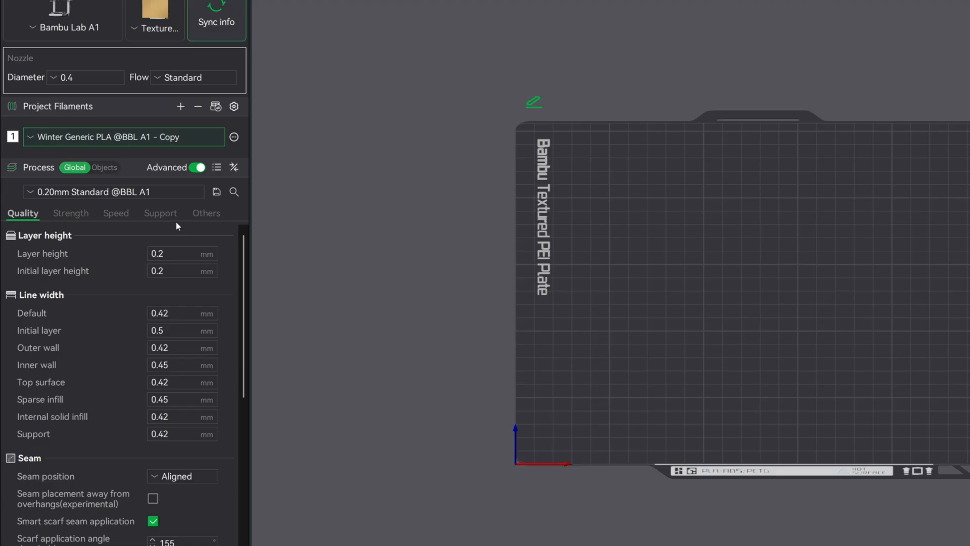
Step: Set the support initial layer expansion to 8 mm in the process settings
click(159, 213)
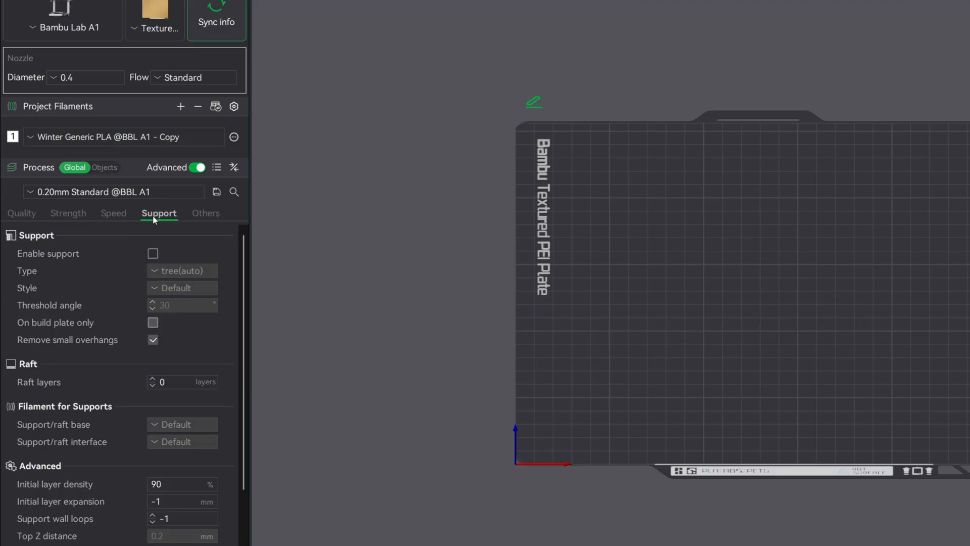
mouse_move(60, 501)
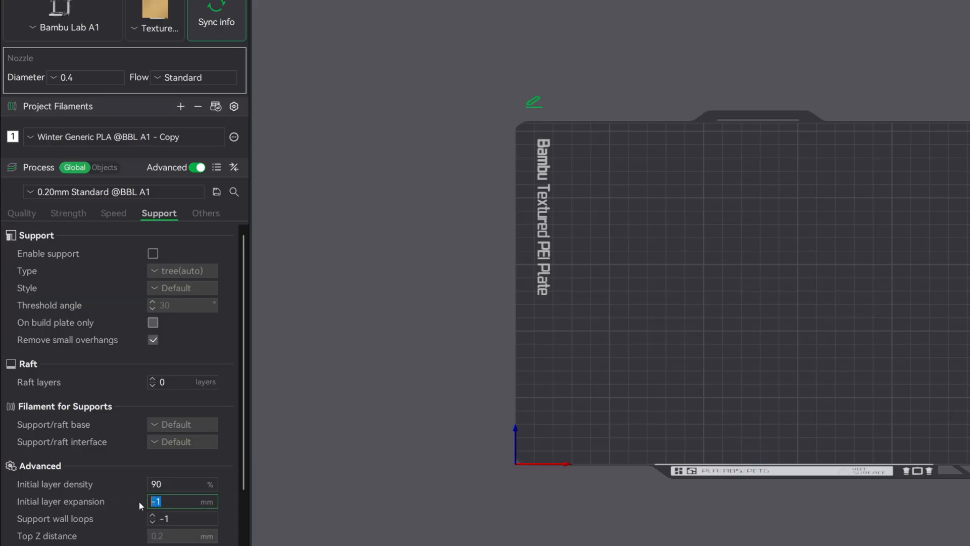
text(8)
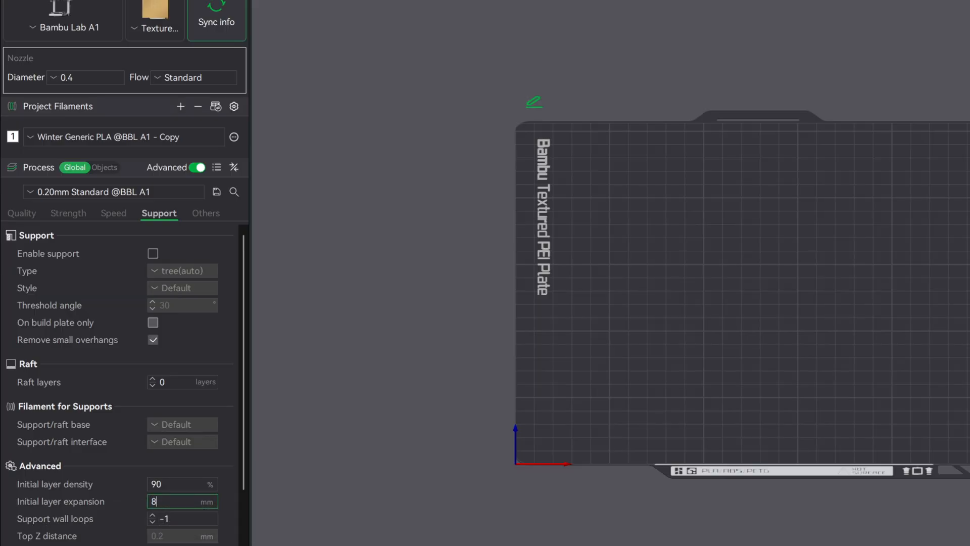
mouse_move(139, 512)
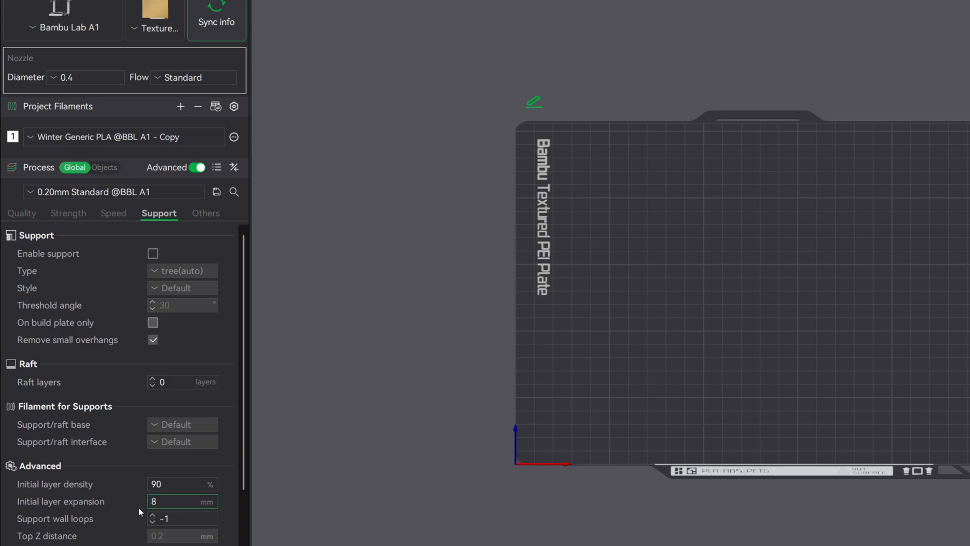
click(180, 501)
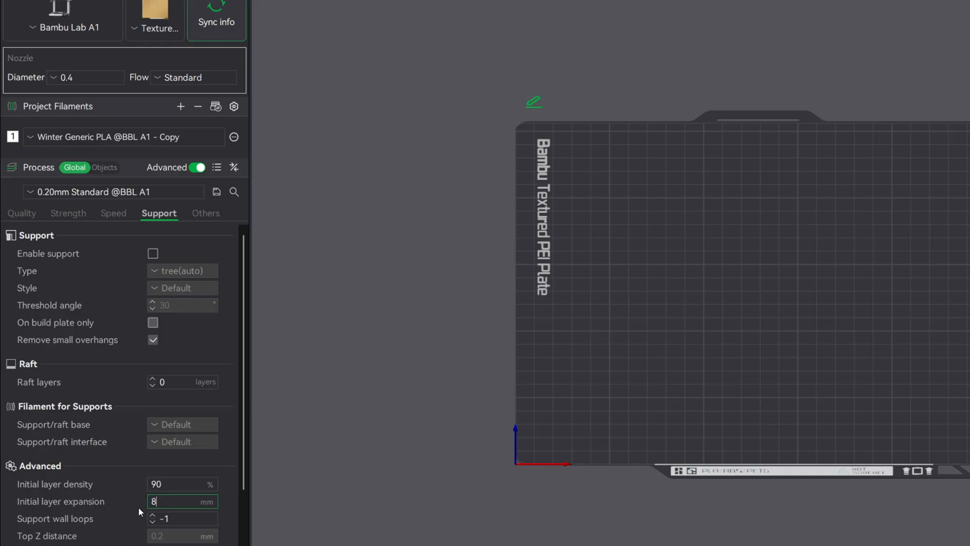
mouse_move(139, 464)
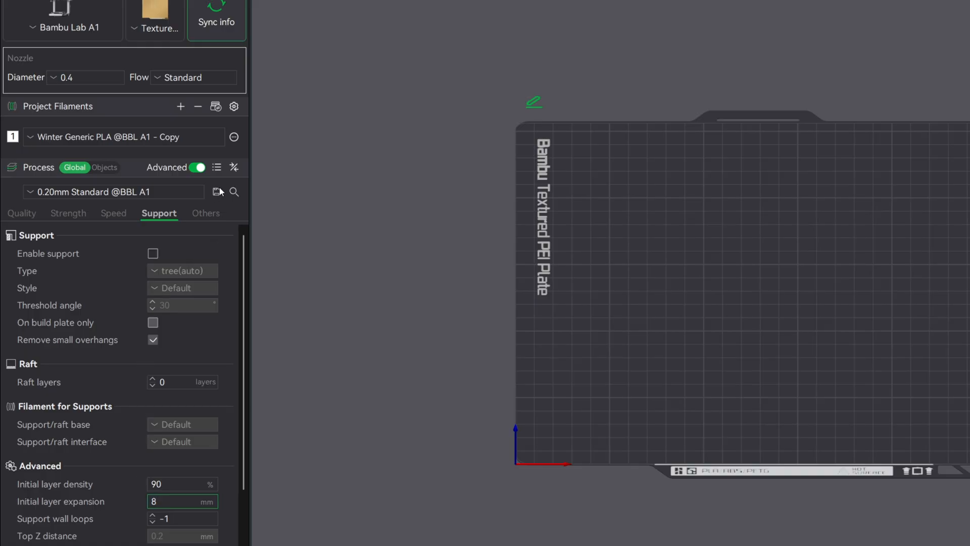
click(217, 192)
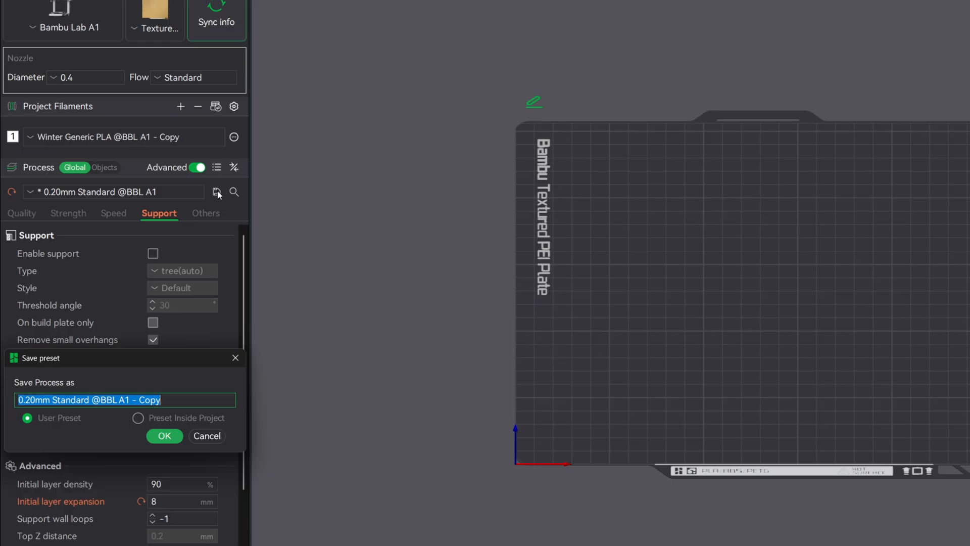
click(28, 400)
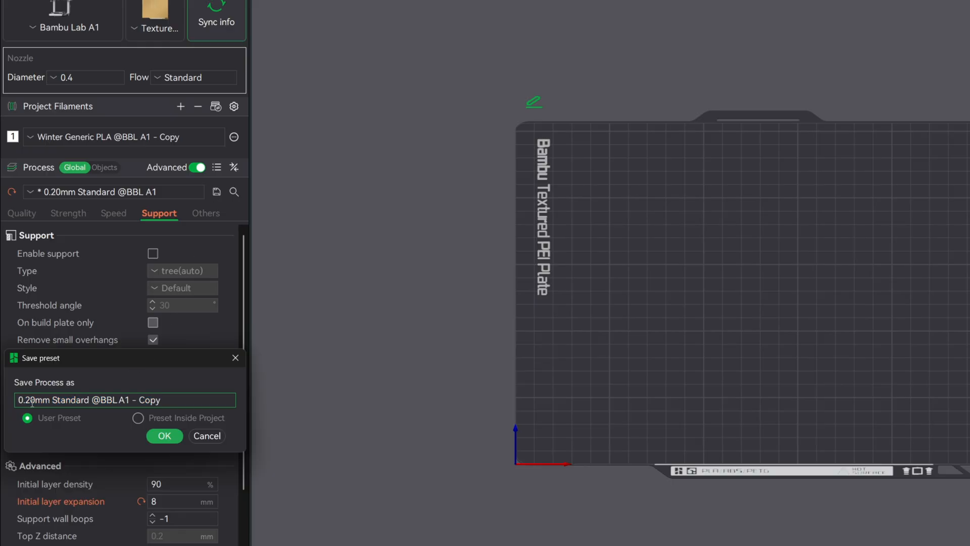
text(Winter)
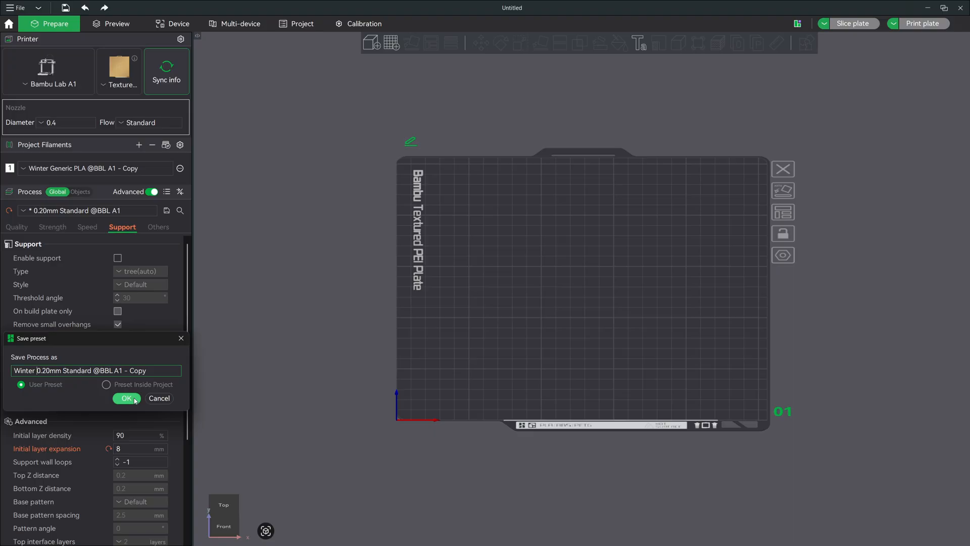
click(126, 399)
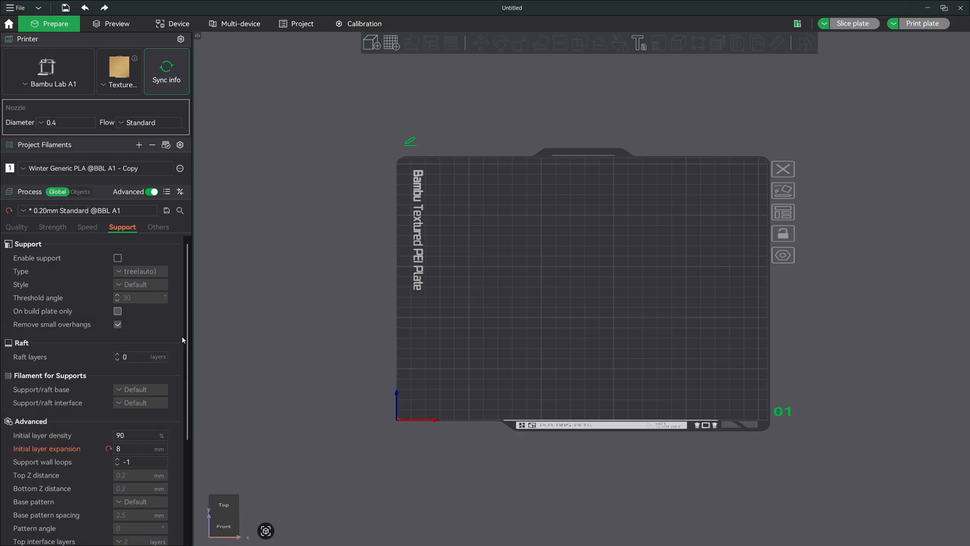